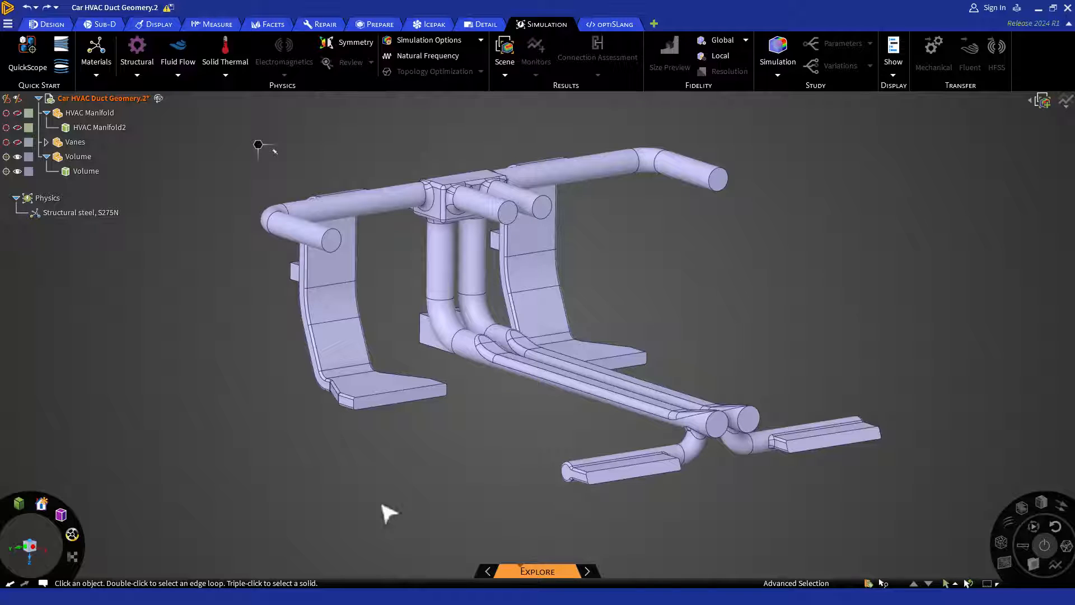
Make Air (Gas) the material of the duct's fluid Volume body.
left_click(80, 212)
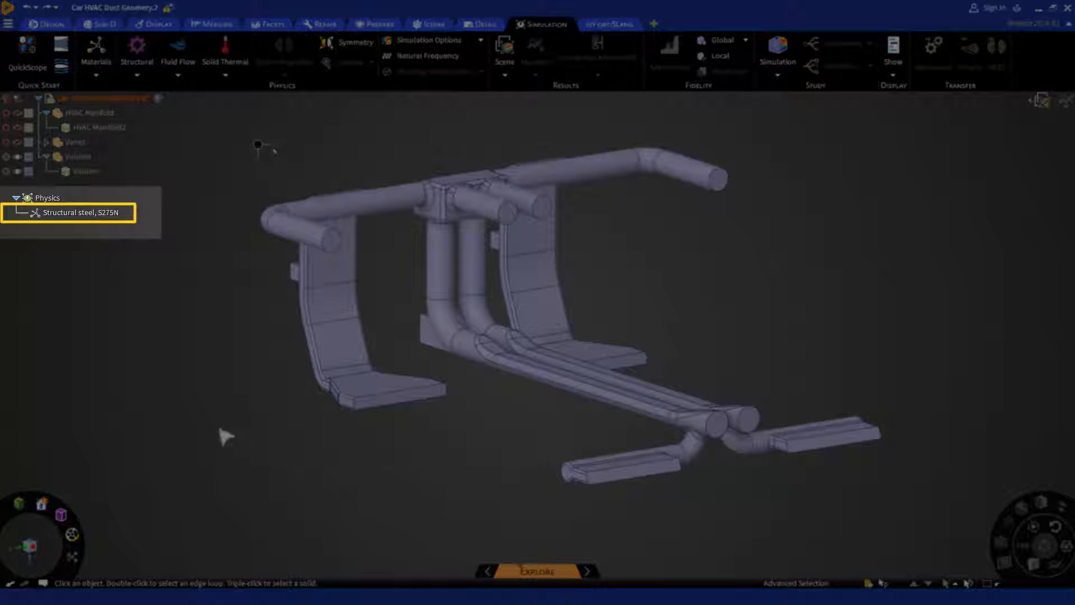
left_click(73, 213)
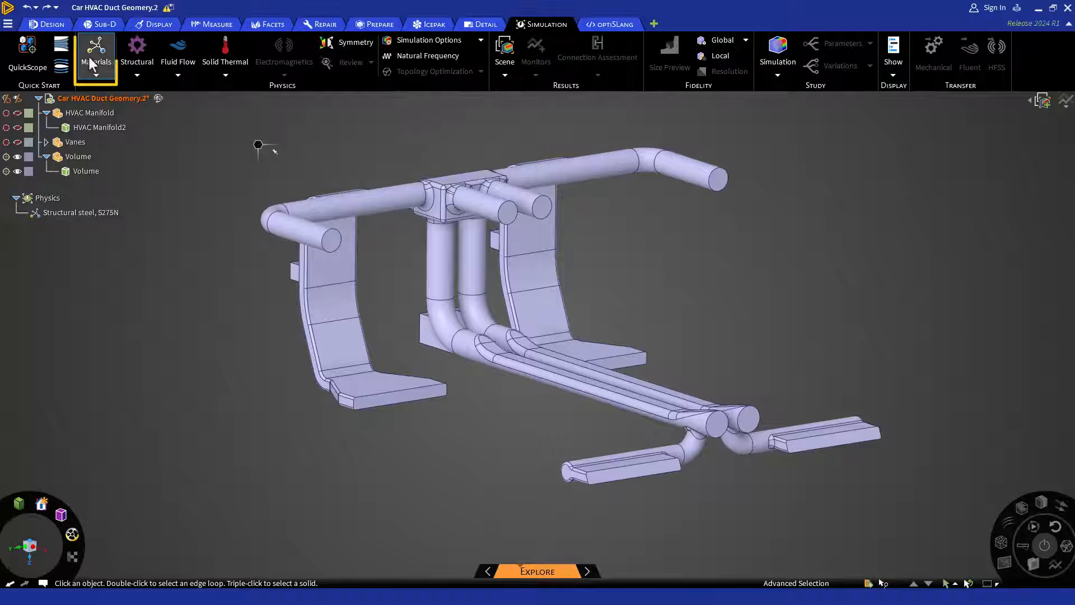
left_click(95, 49)
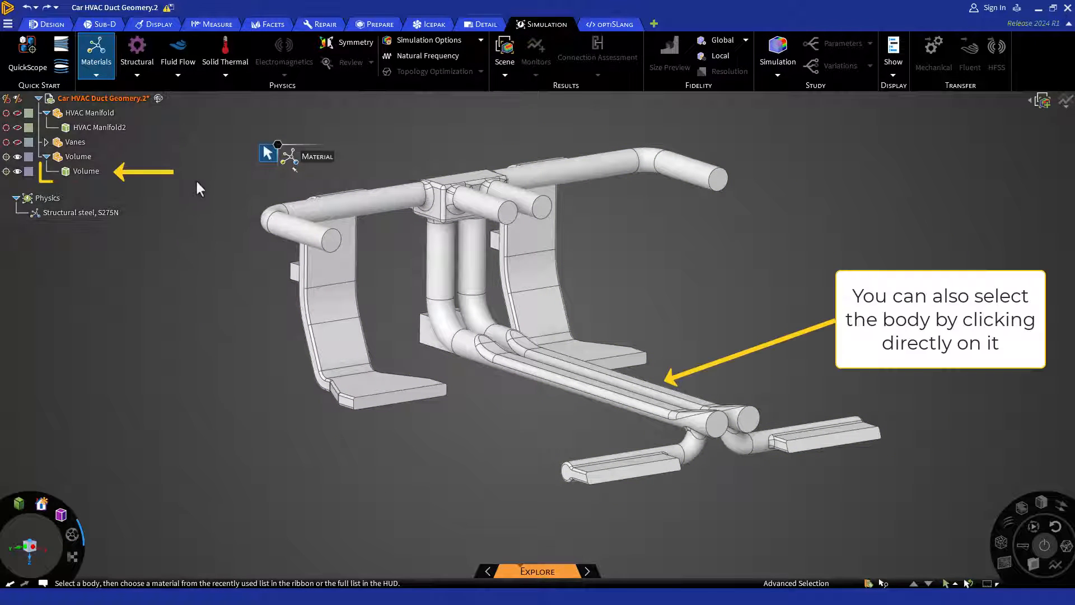
left_click(87, 171)
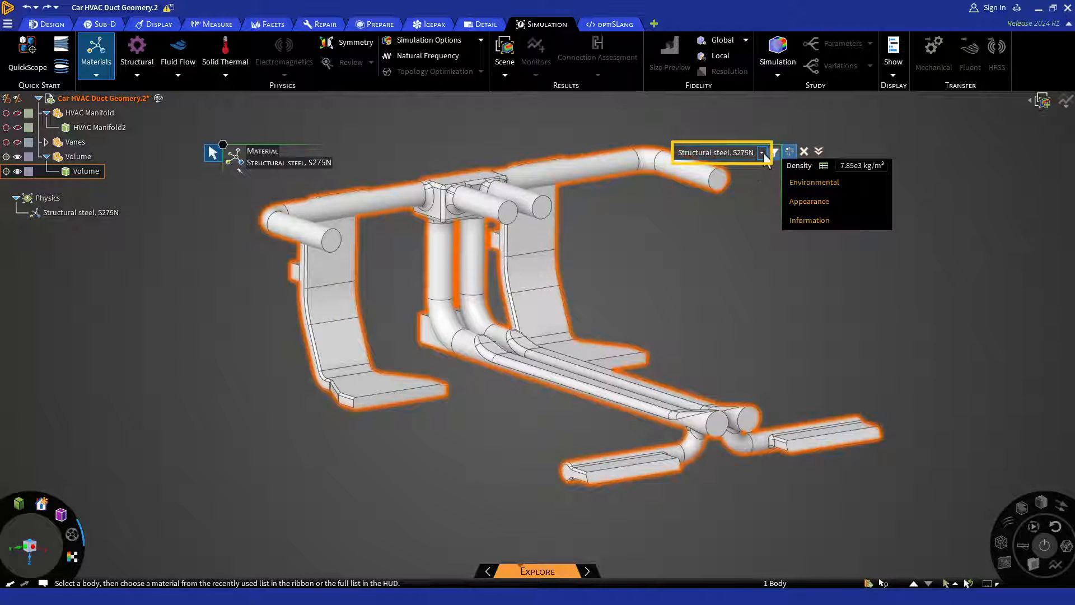
left_click(762, 153)
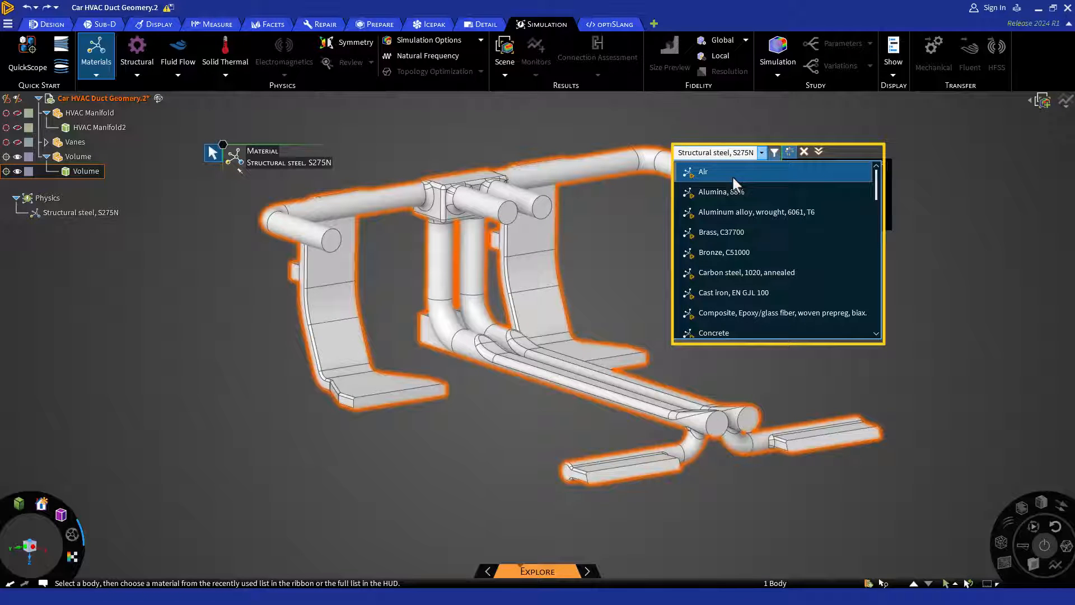
left_click(703, 171)
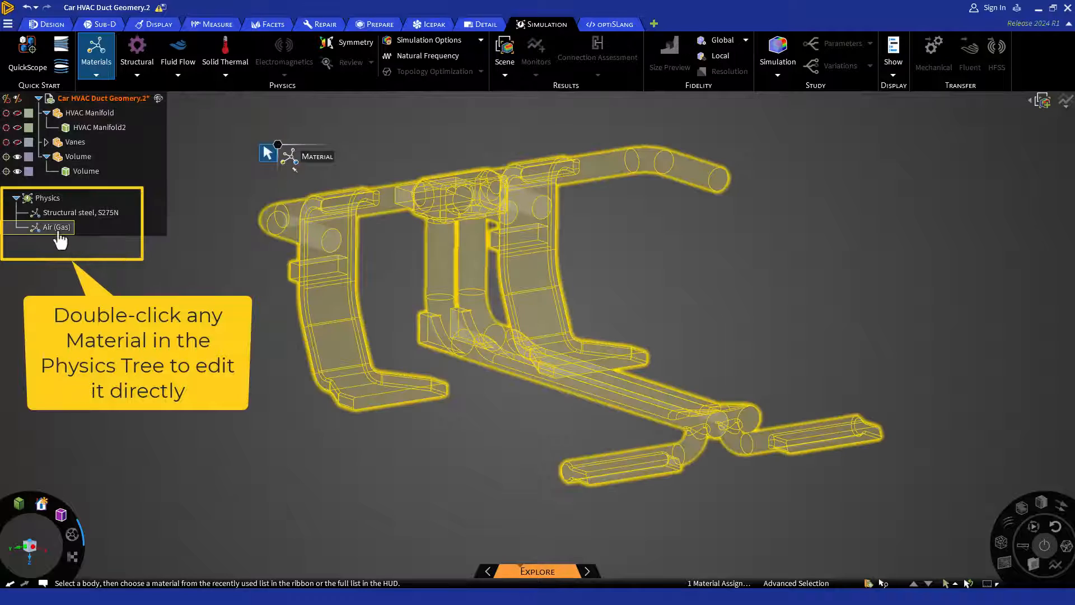
double_click(55, 227)
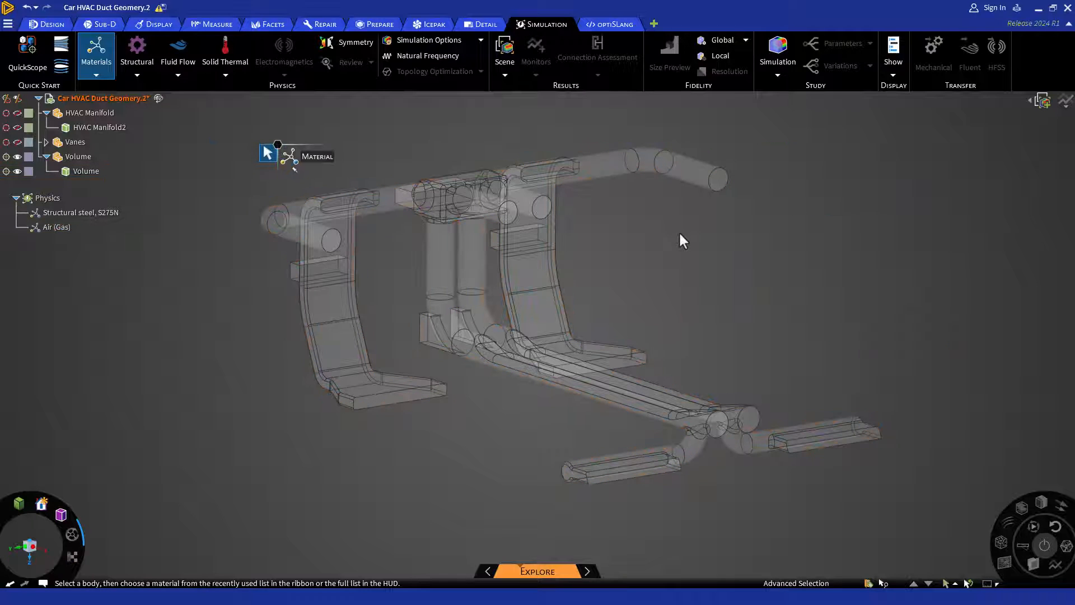
left_click(55, 227)
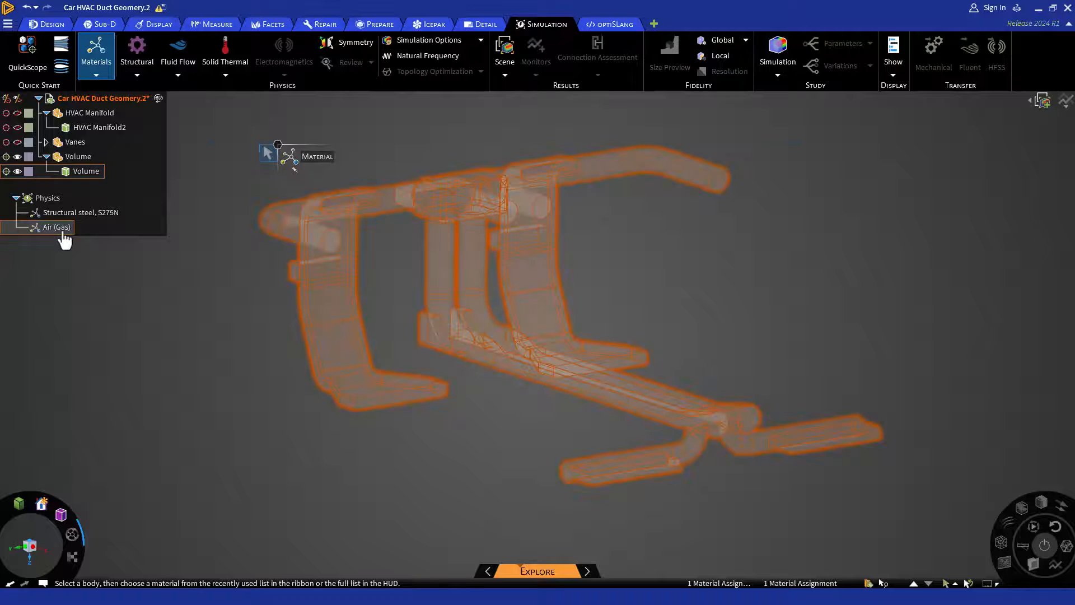
left_click(55, 227)
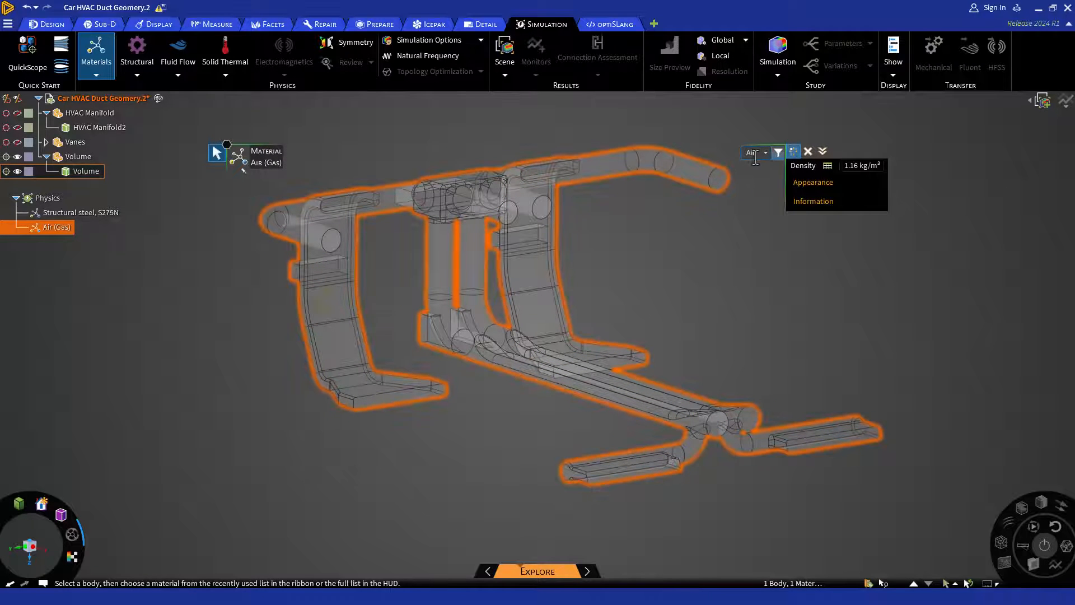
left_click(764, 152)
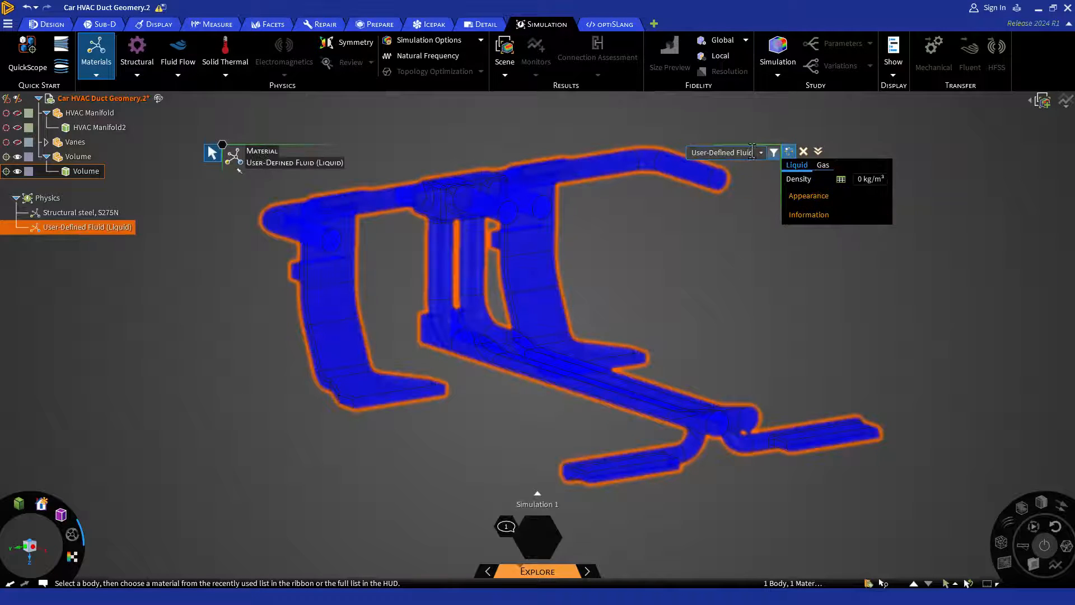
left_click(789, 152)
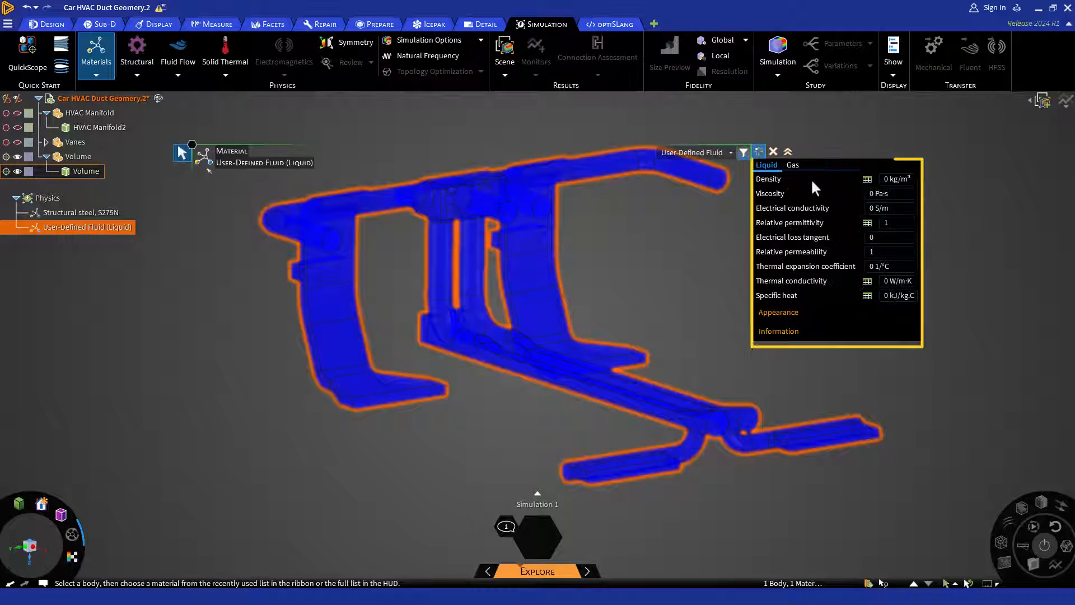
left_click(778, 311)
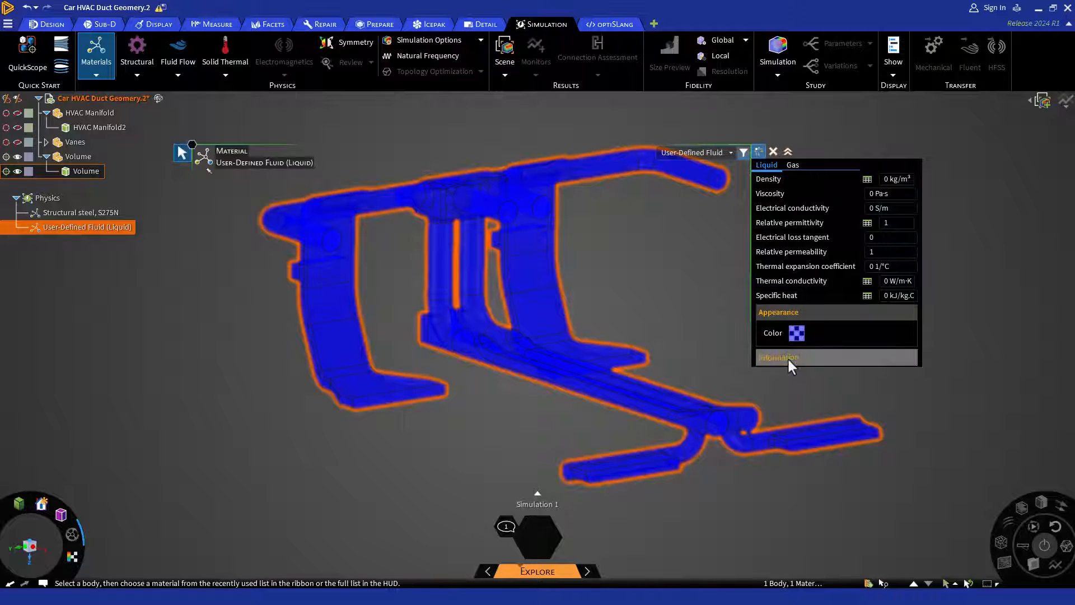
left_click(779, 357)
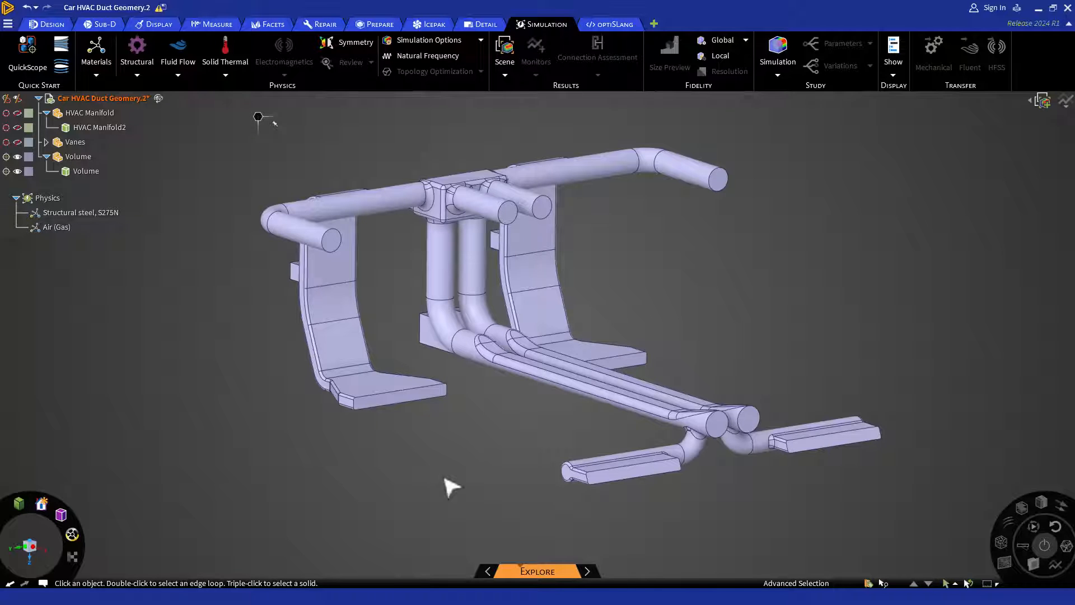
left_click(544, 24)
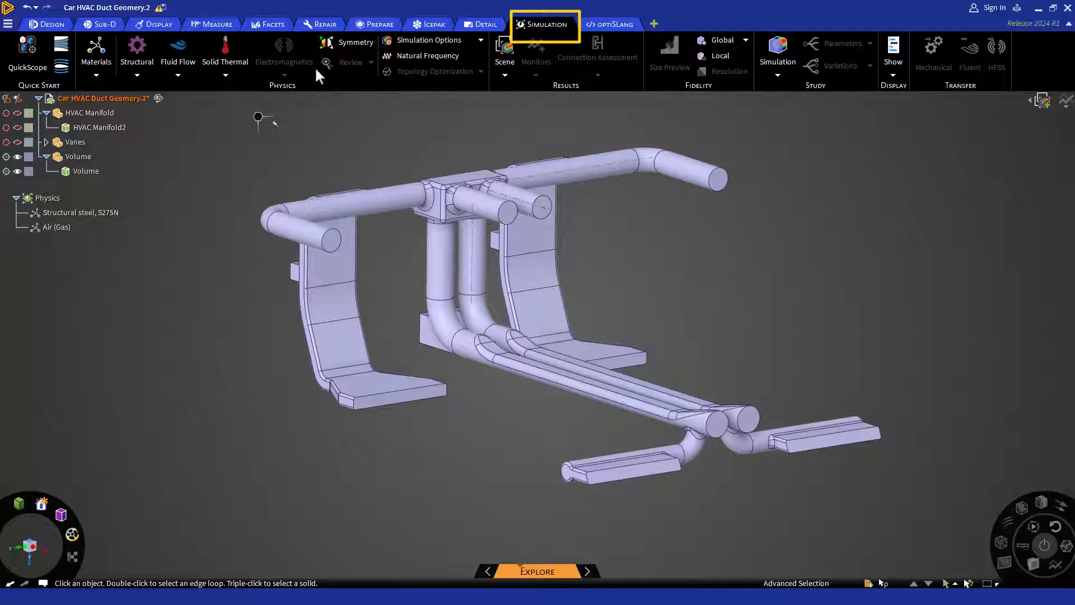
mouse_move(178, 53)
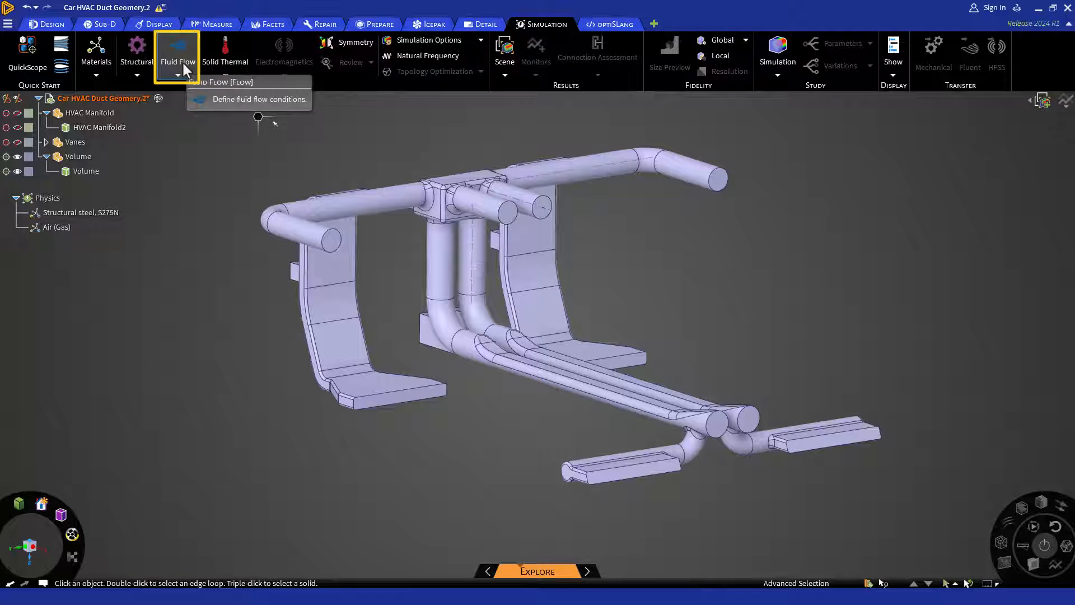
left_click(178, 50)
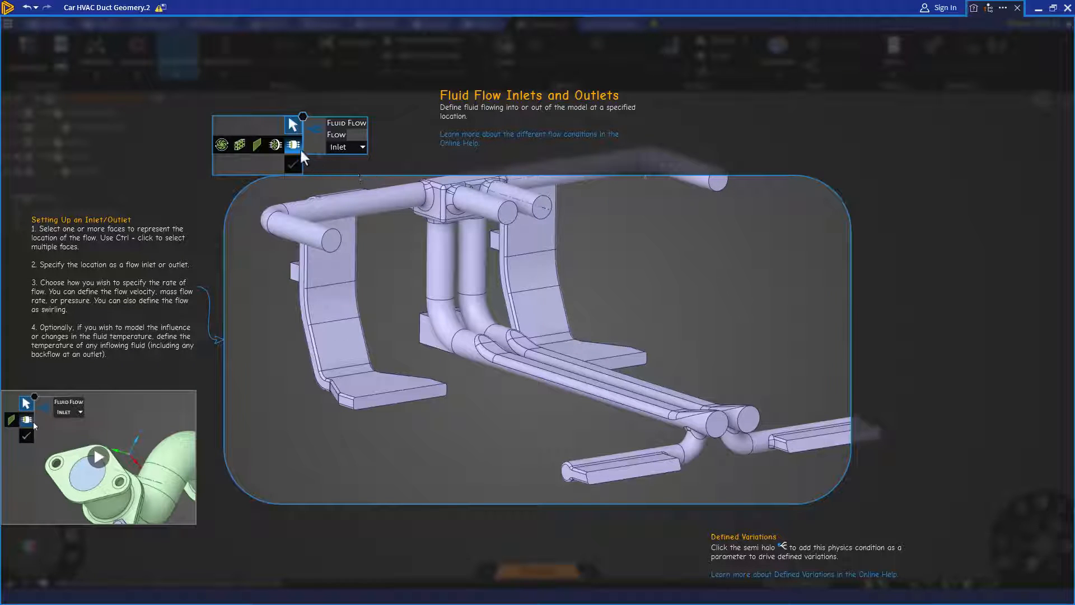
mouse_move(274, 145)
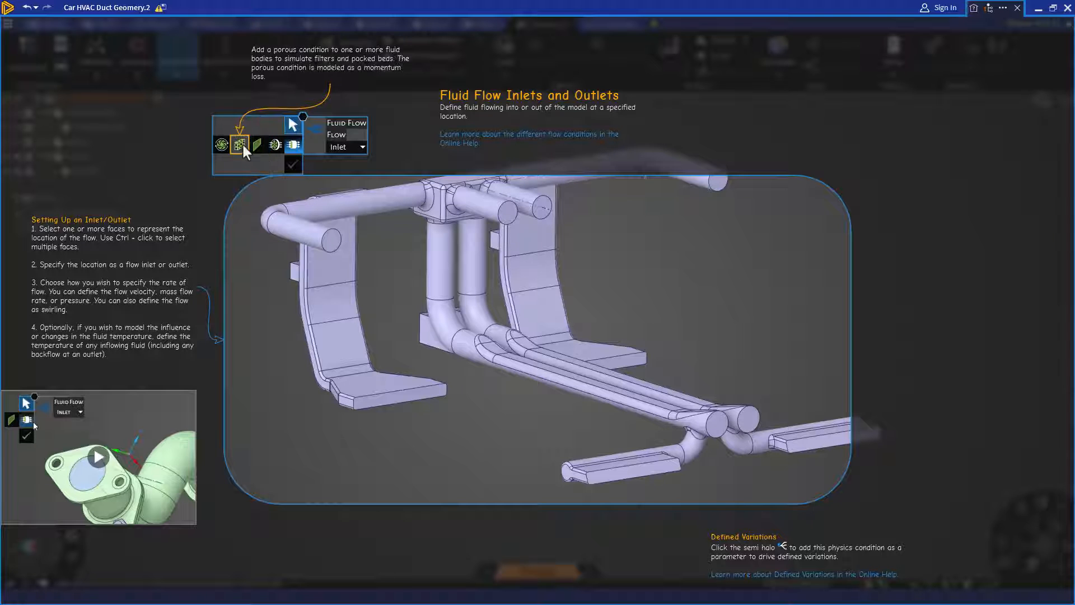
mouse_move(220, 144)
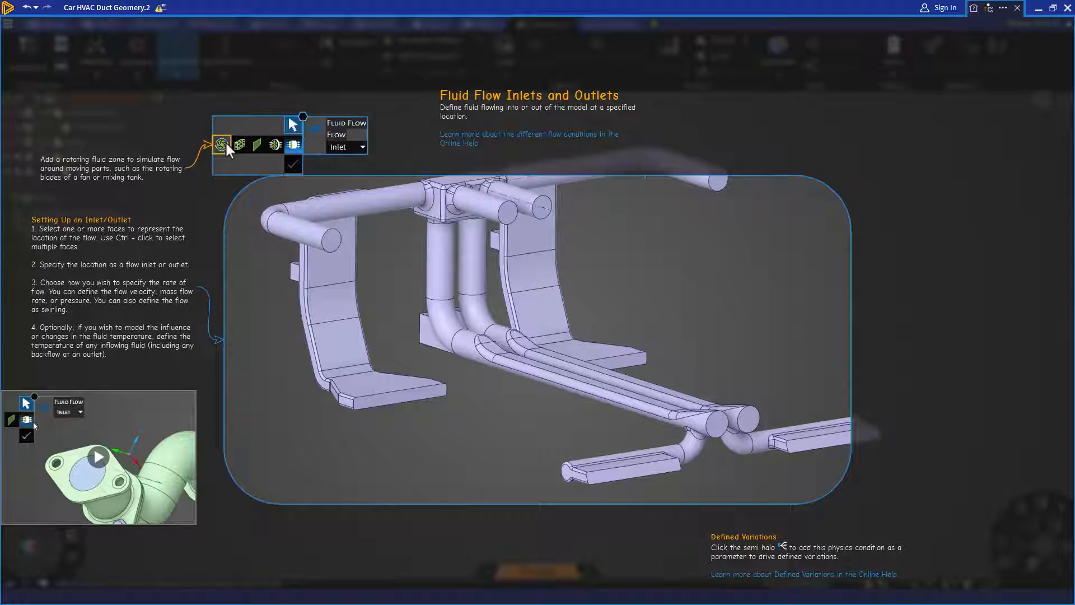
mouse_move(274, 151)
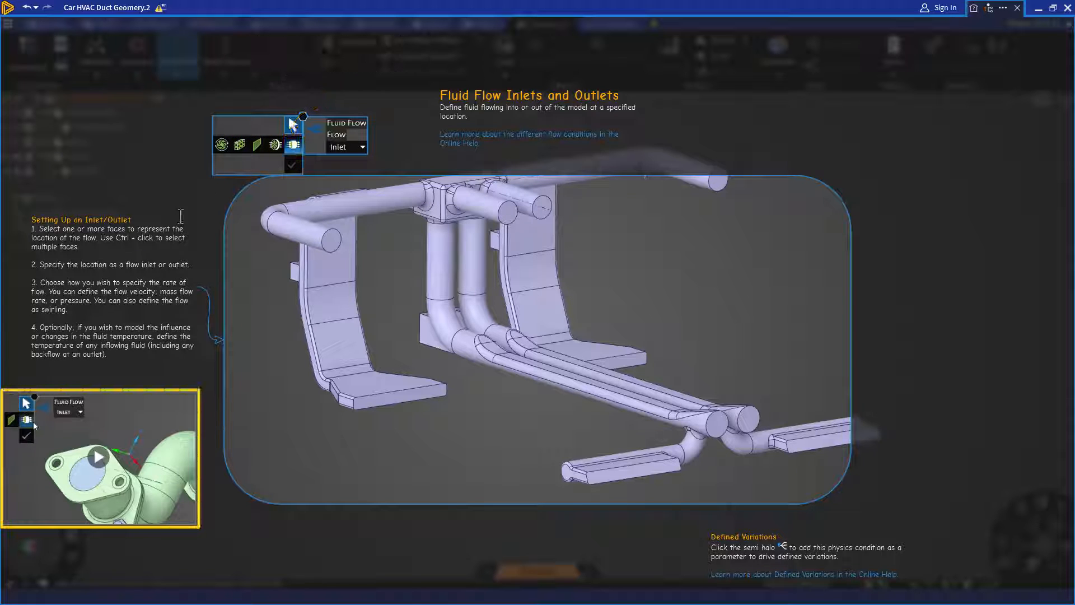
left_click(100, 457)
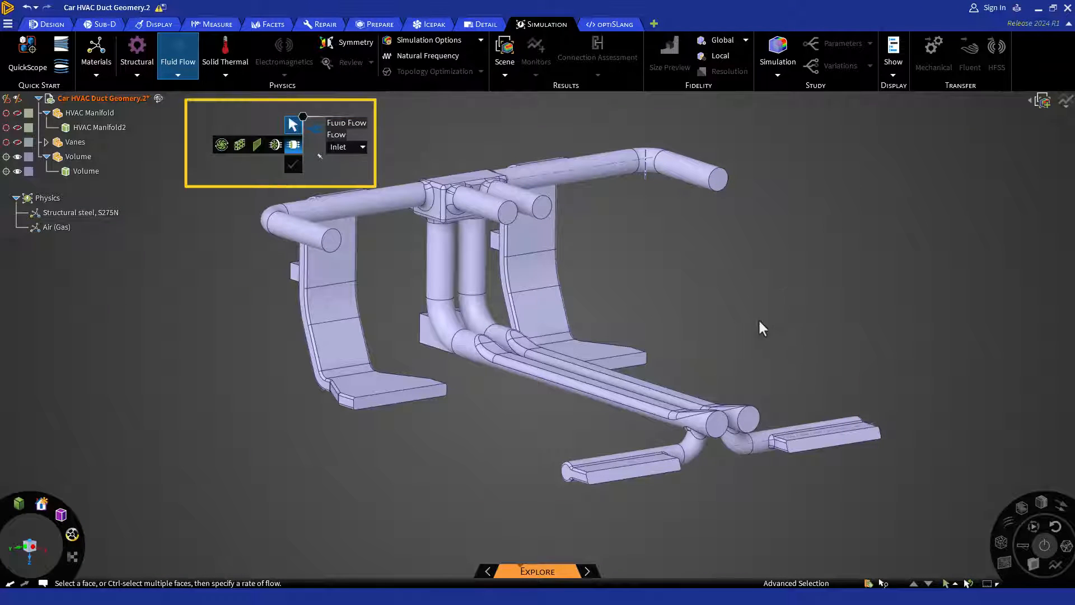
mouse_move(379, 210)
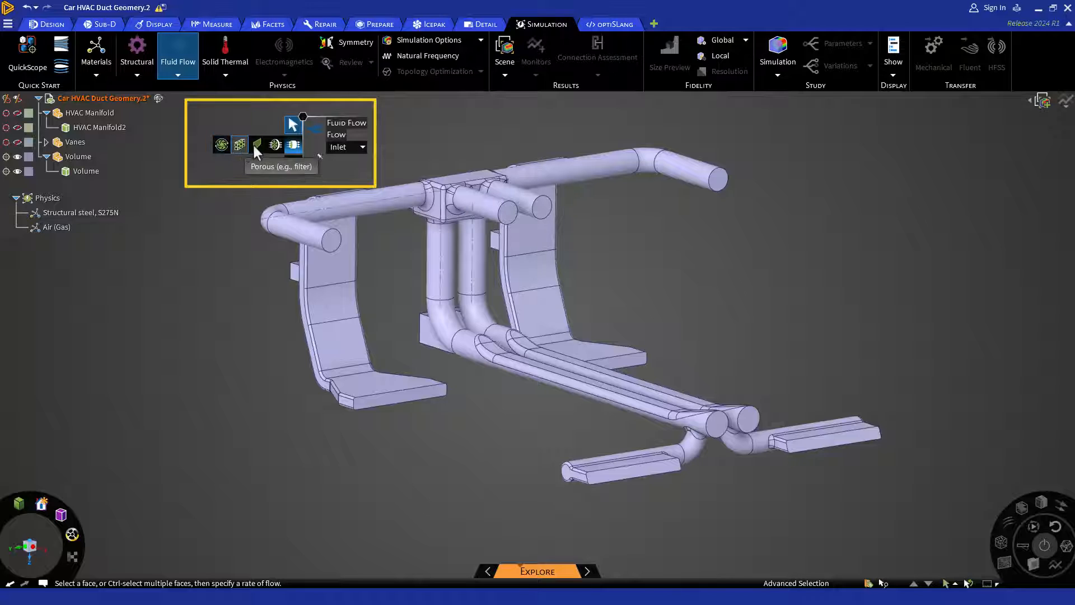
mouse_move(288, 157)
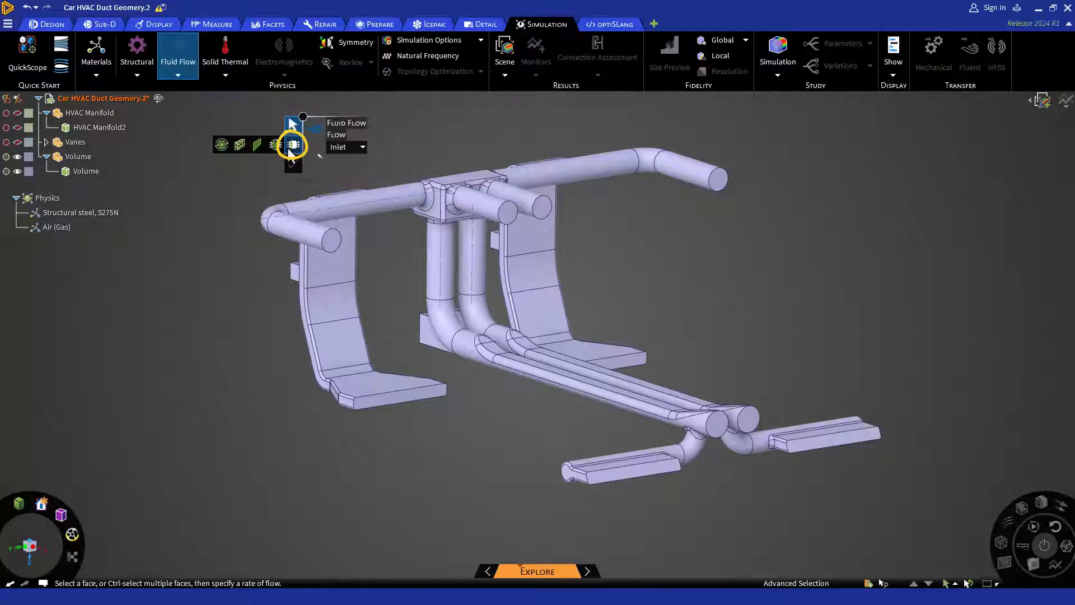
Start a Flow boundary condition with its type left as Inlet.
left_click(363, 147)
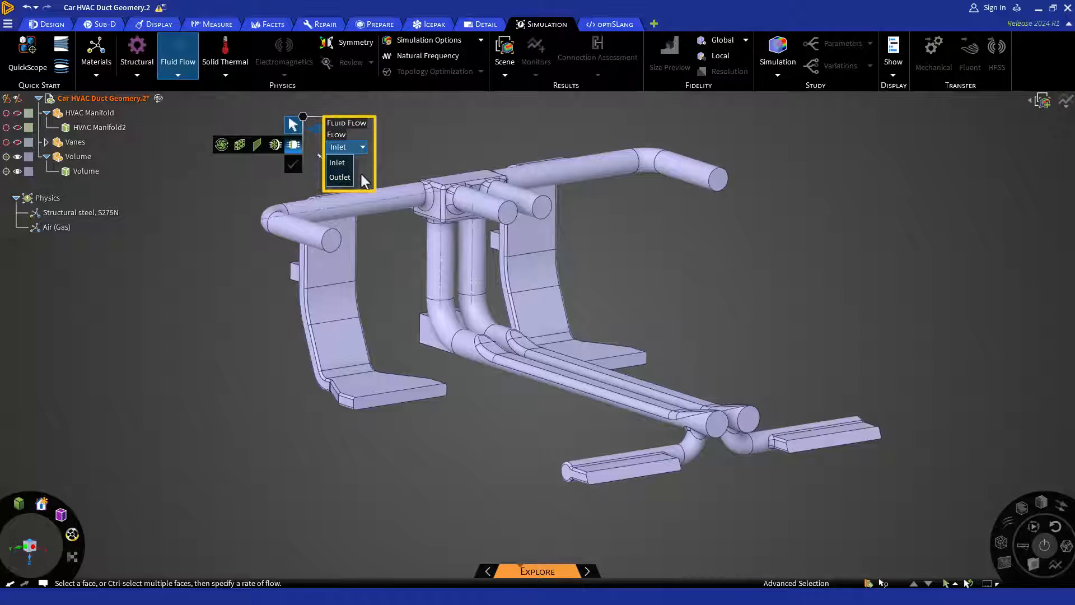
left_click(337, 162)
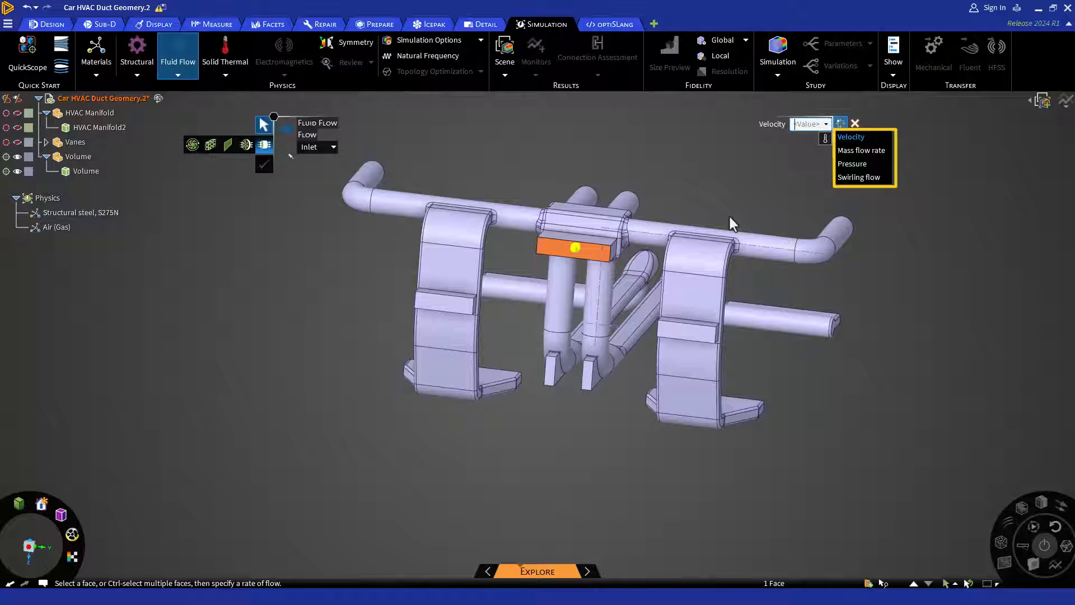
Create Flow Inlet 1 on the manifold block face at 0.01 kg/s mass flow.
left_click(861, 150)
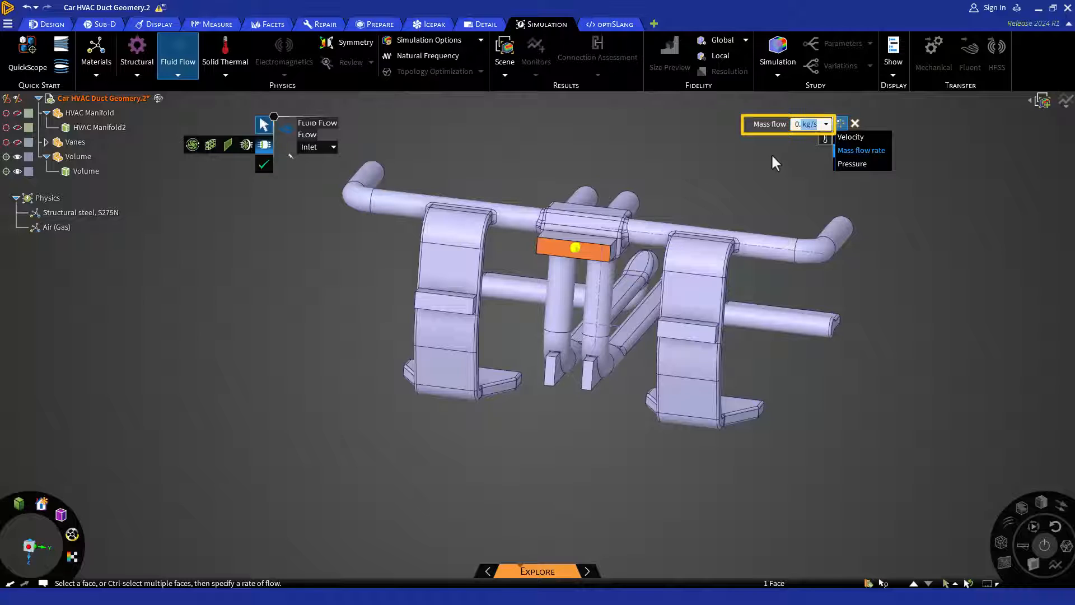
type("0.01")
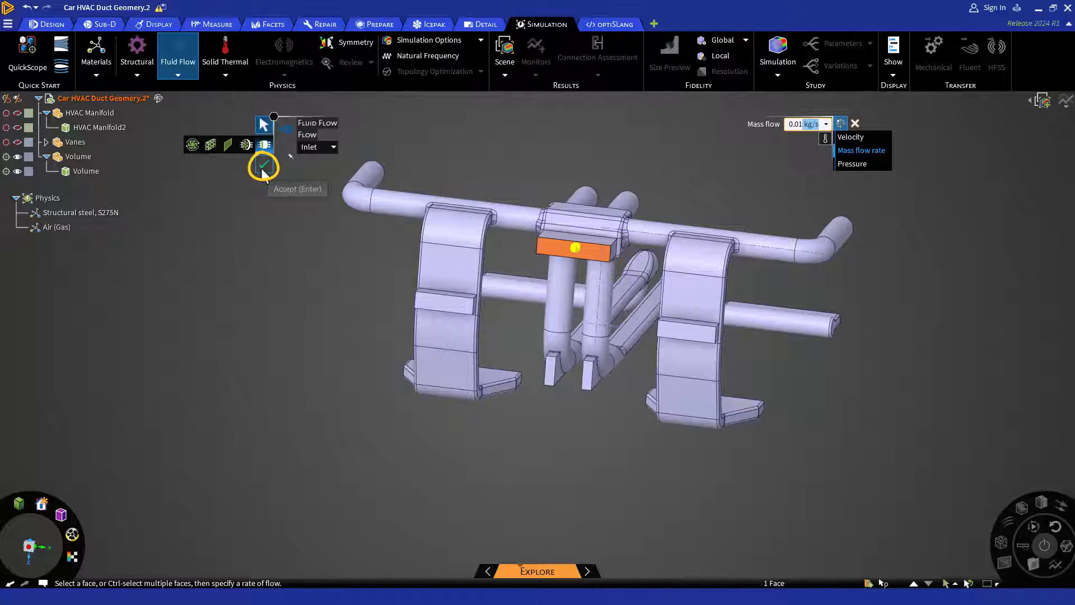
left_click(263, 167)
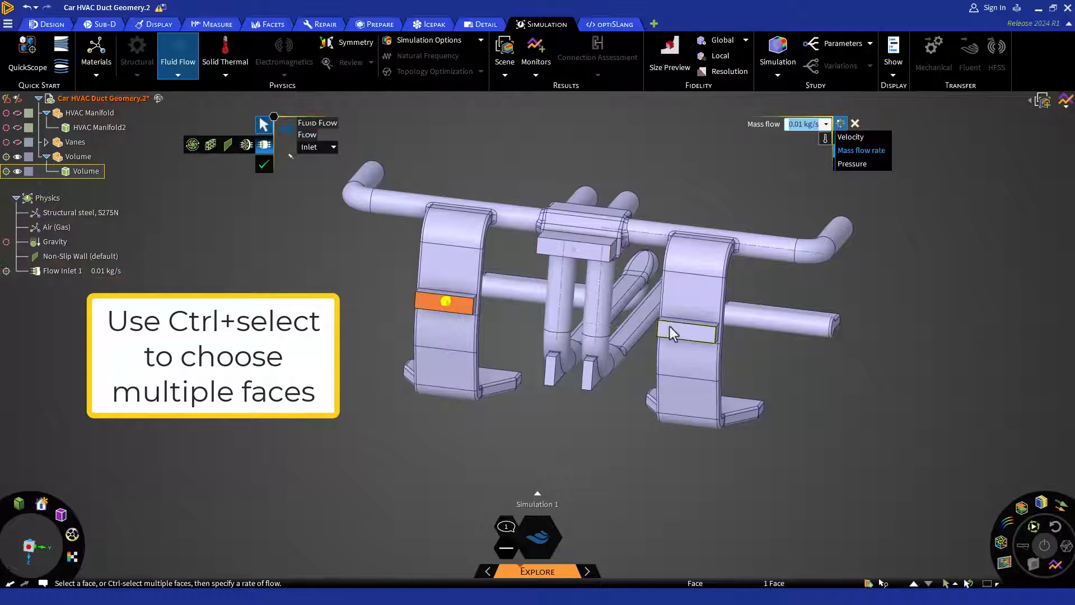
Add another vane bracket face as a 0.01 kg/s mass flow inlet.
left_click(685, 334)
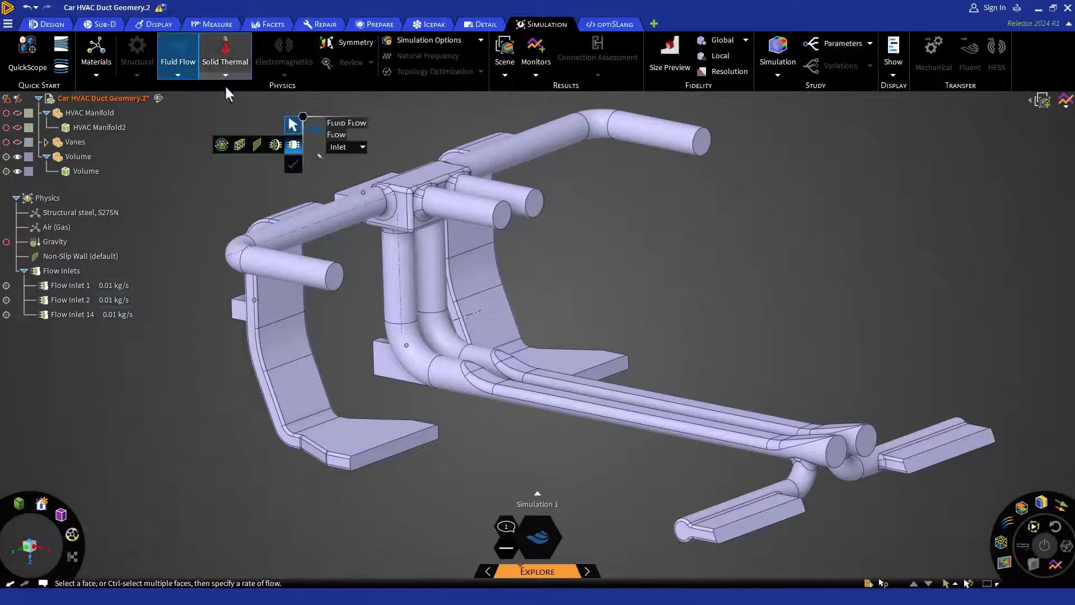
Make the selected open pipe ends Outlets at 0 Pa pressure.
left_click(363, 147)
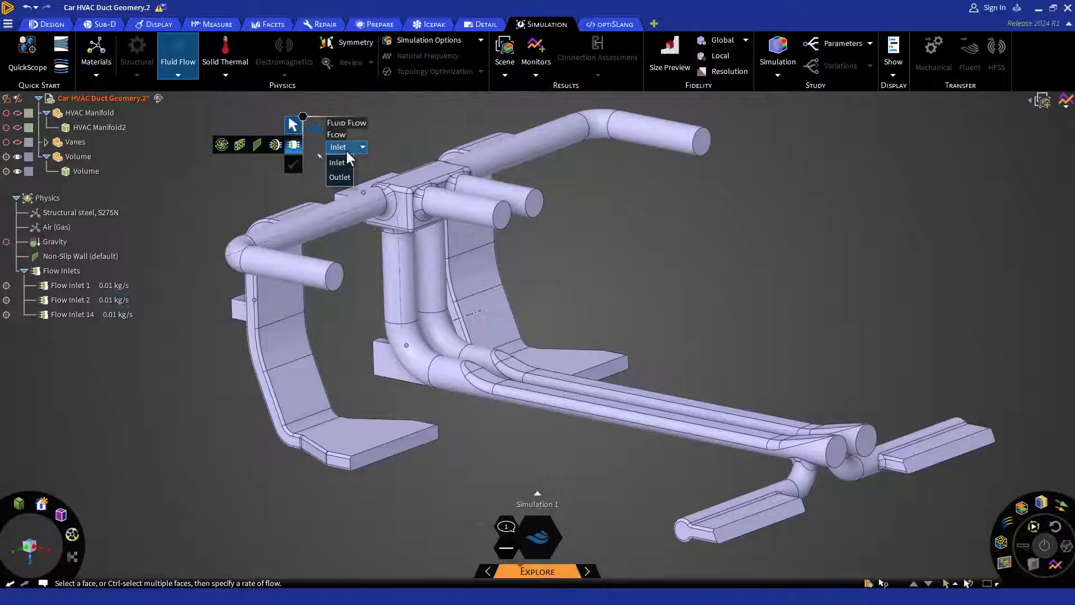
left_click(339, 177)
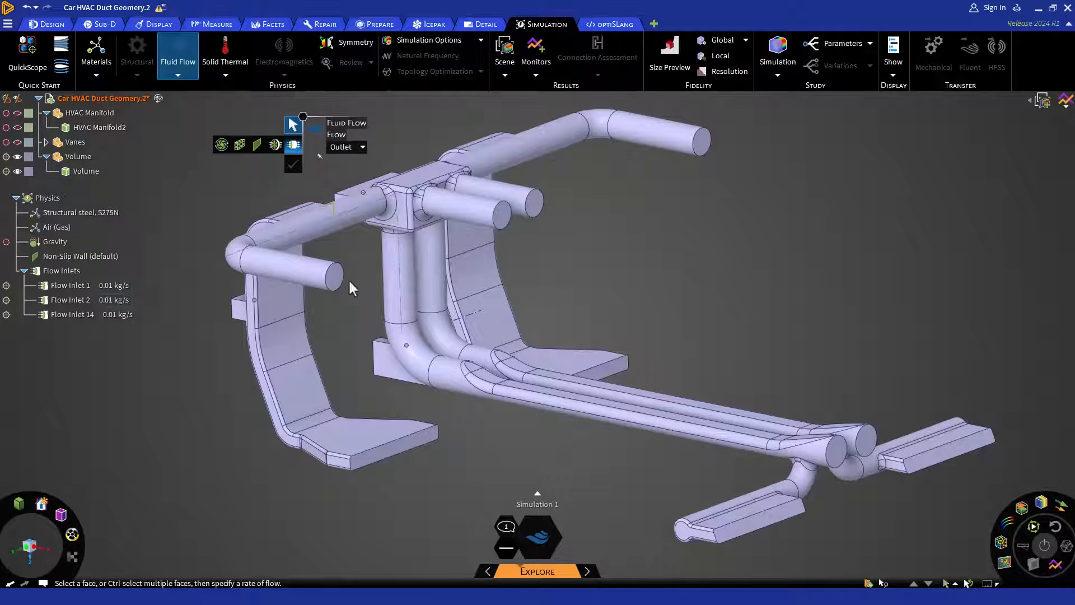
left_click(503, 221)
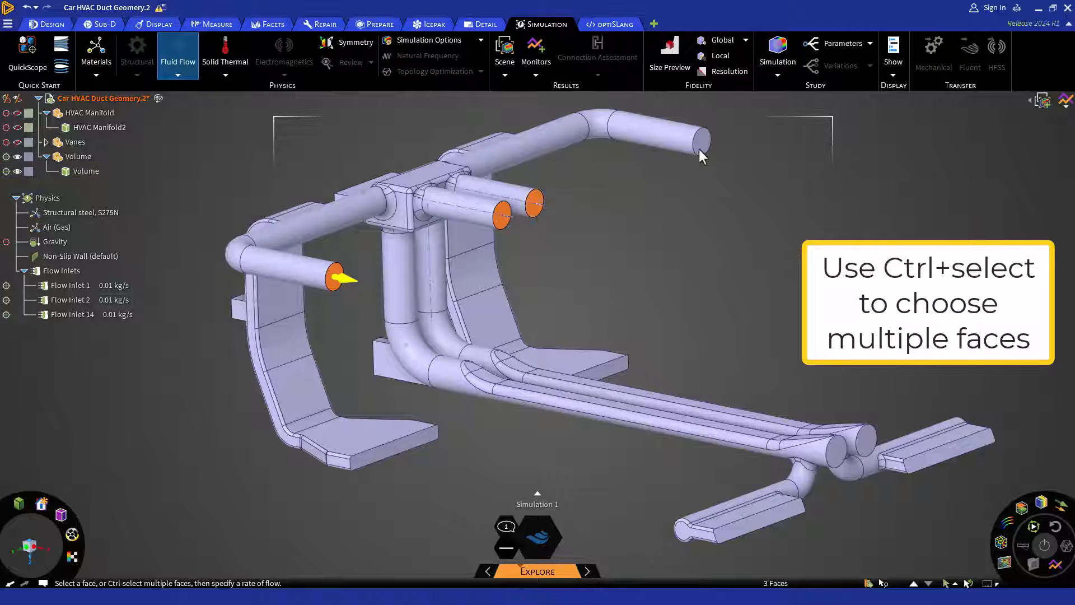
left_click(699, 141)
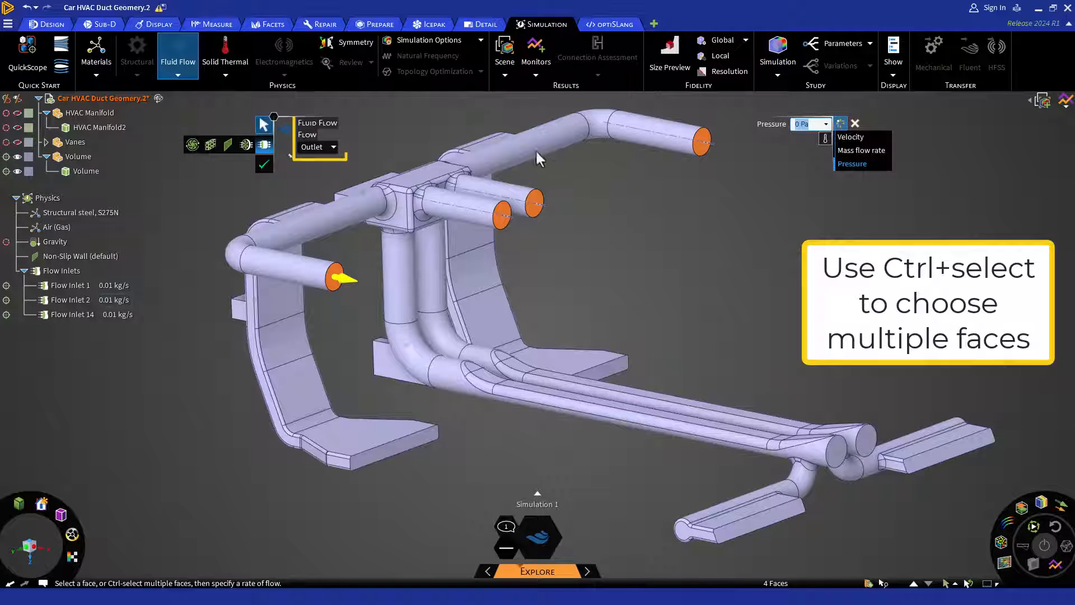
left_click(263, 165)
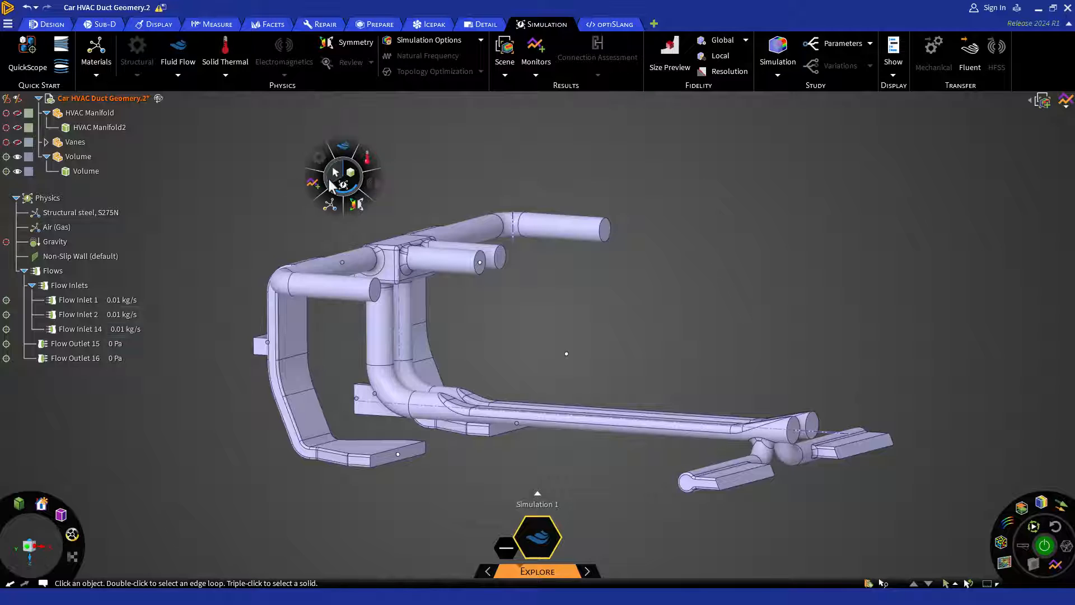
mouse_move(340, 173)
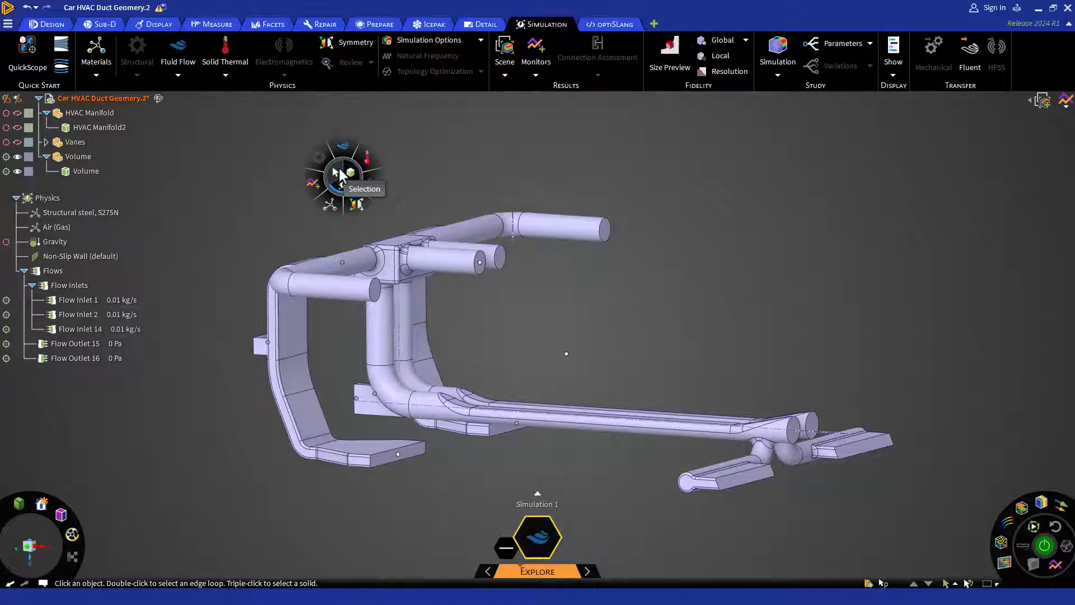
mouse_move(343, 190)
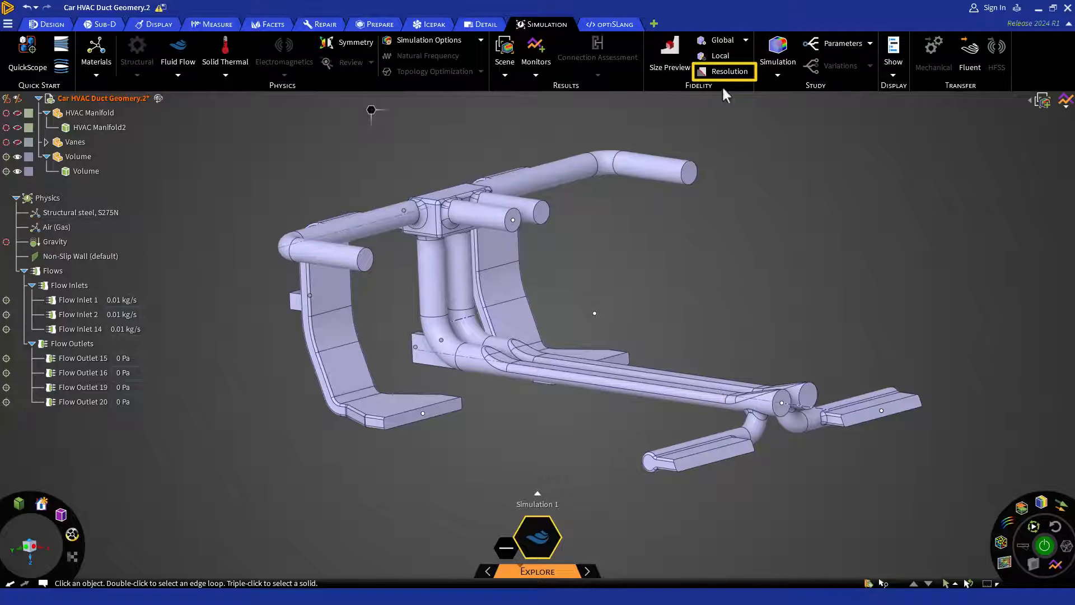
mouse_move(735, 74)
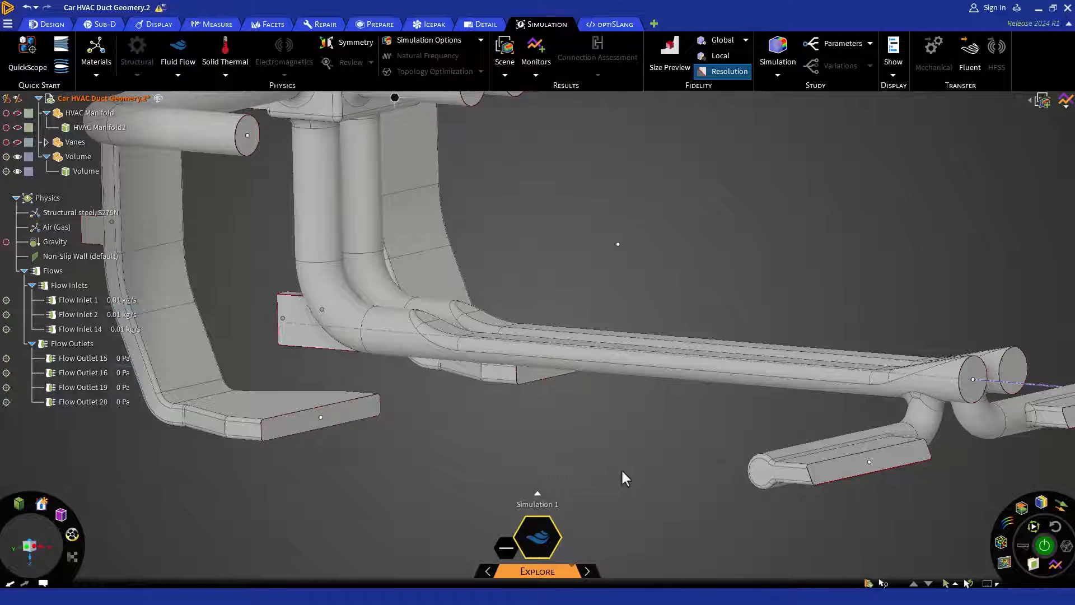
mouse_move(613, 476)
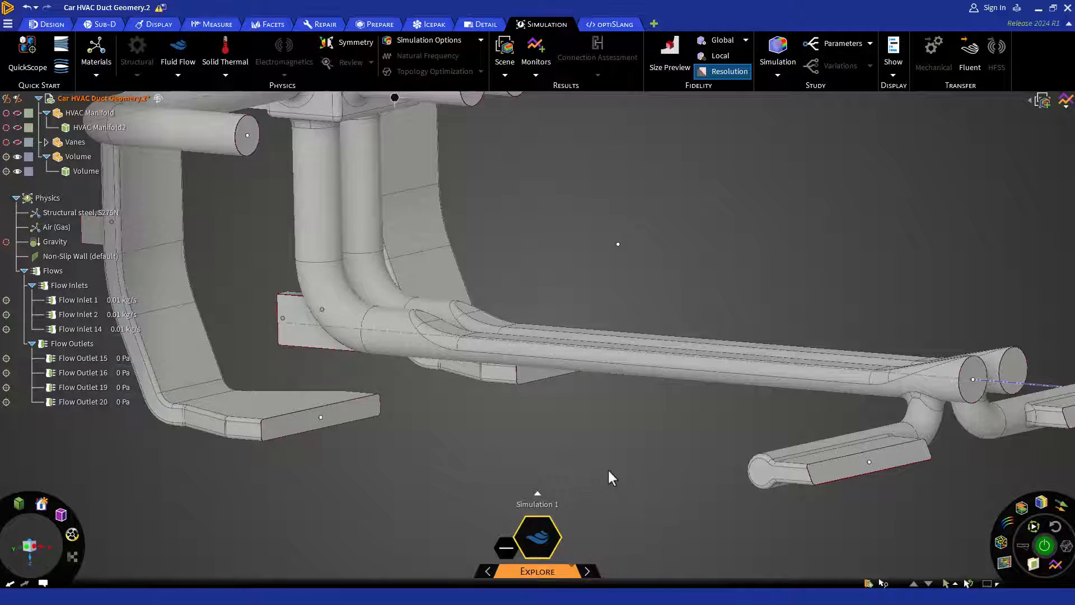
Preview element sizes and check the fidelity slider at about 0.0021 m.
left_click(669, 54)
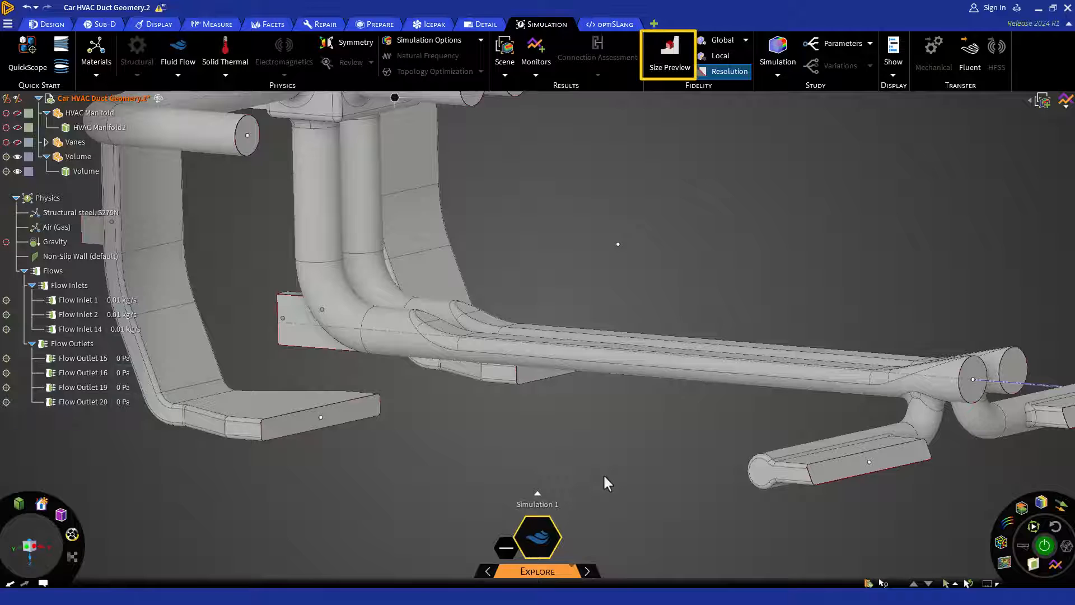
mouse_move(668, 71)
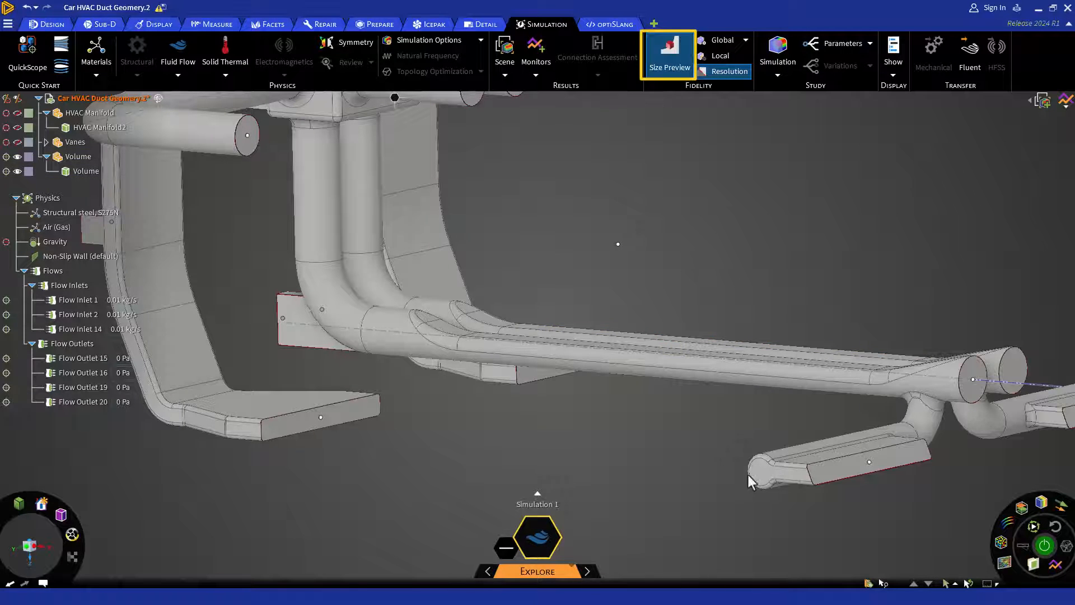
left_click(814, 493)
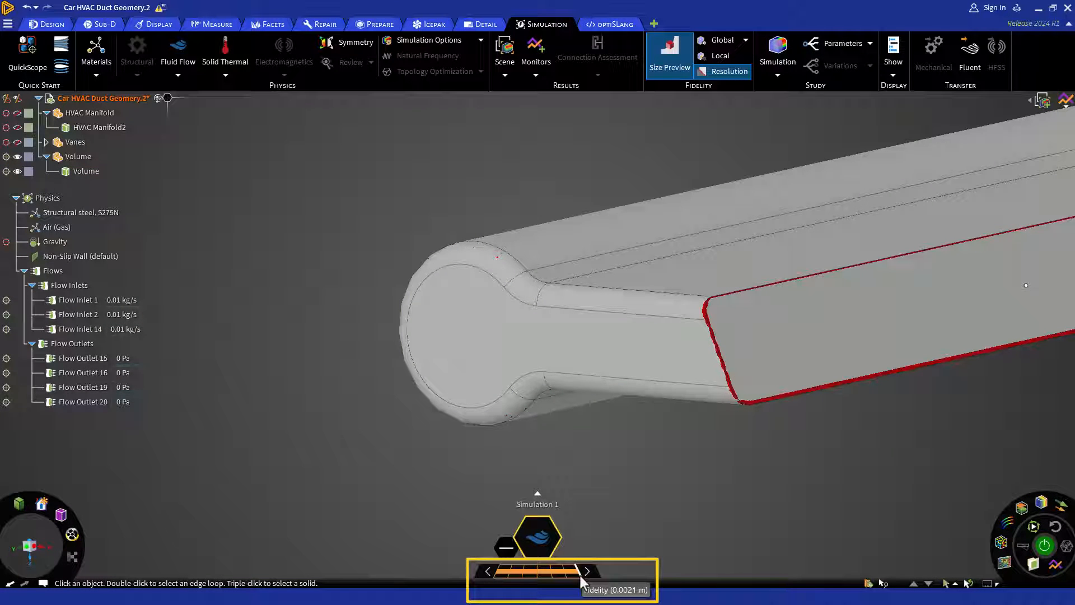
mouse_move(579, 582)
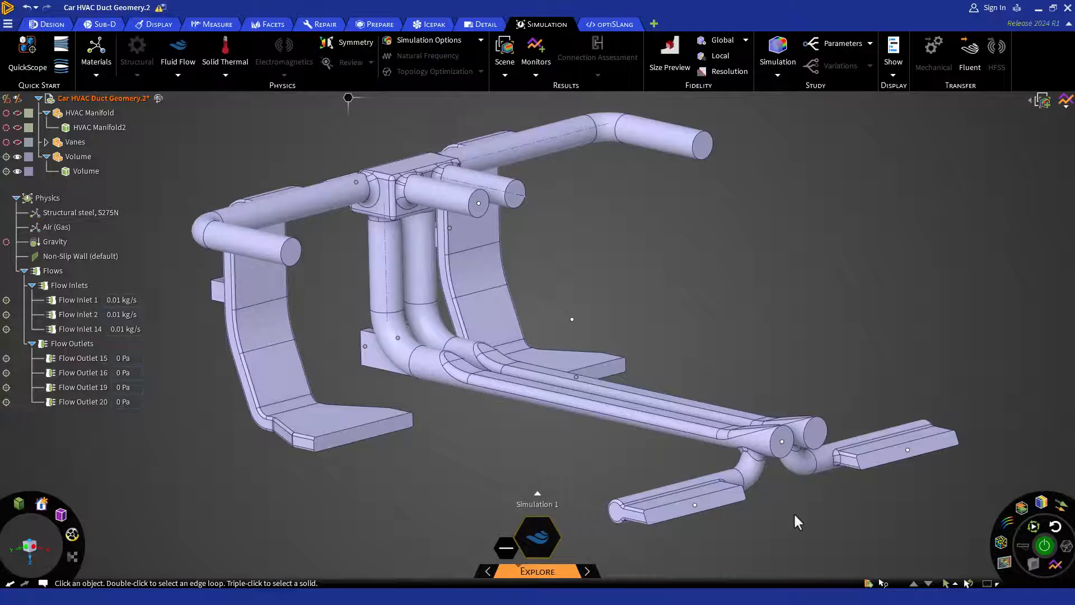
mouse_move(801, 537)
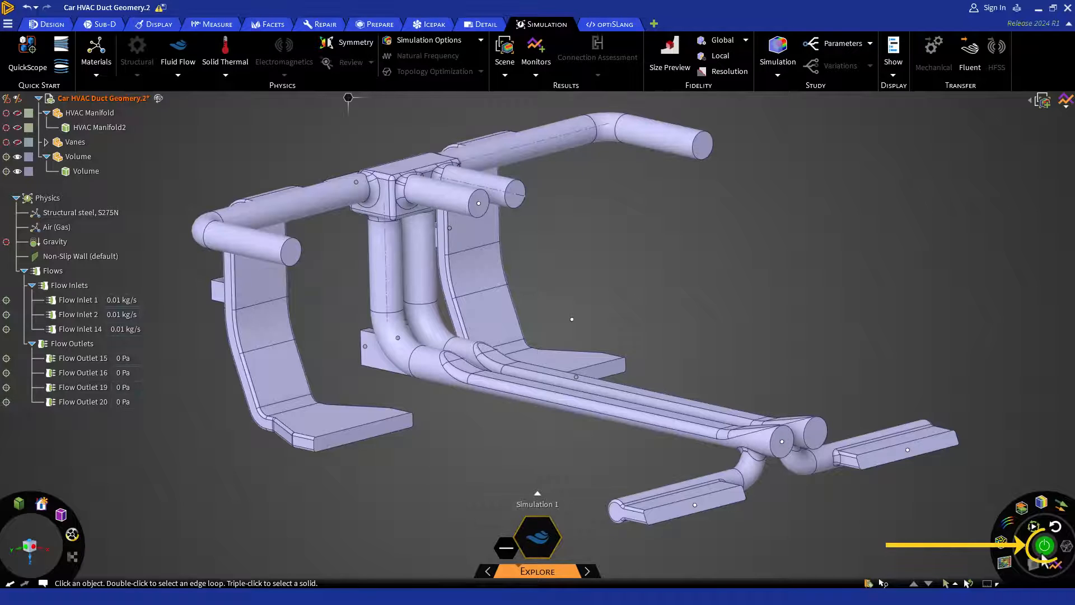
Start the Explore solve so velocity streamlines and a legend appear.
left_click(1044, 546)
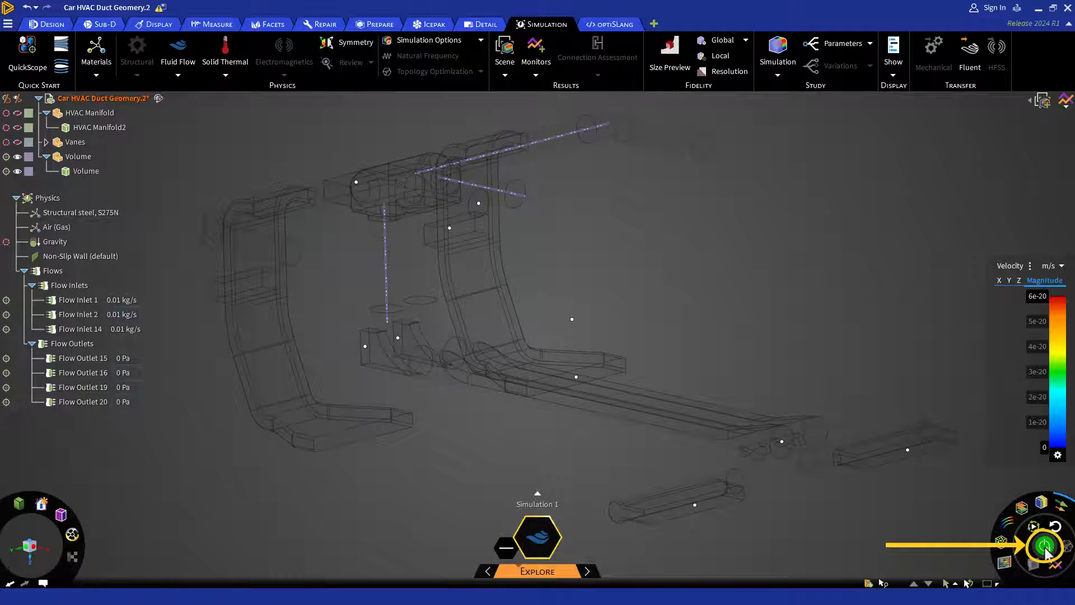